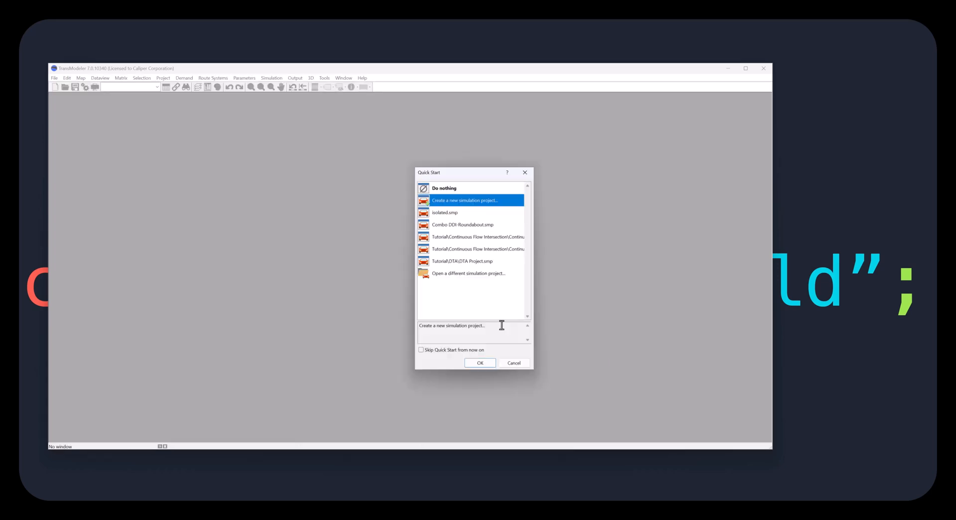
Map 566, Denver 80249 in the Create-a-Map Wizard on the Google Satellite layer.
click(480, 362)
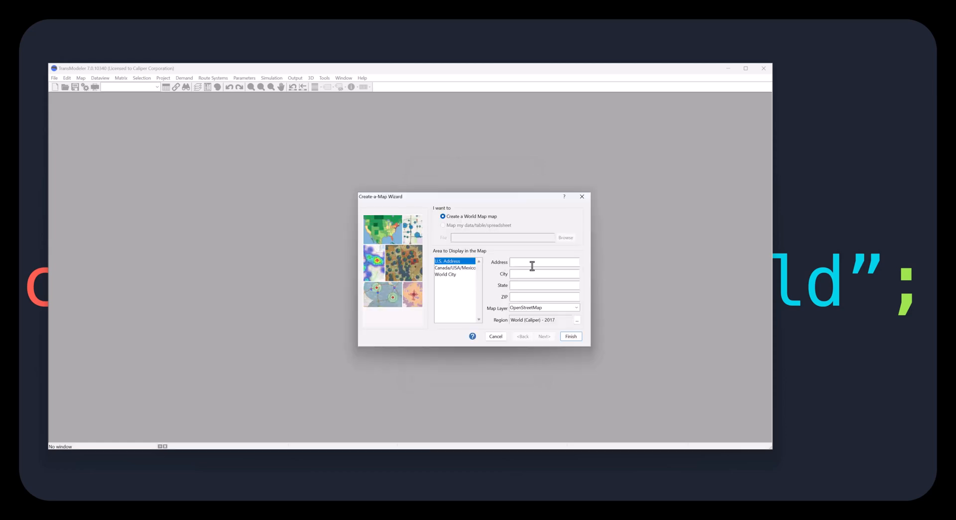
text(566)
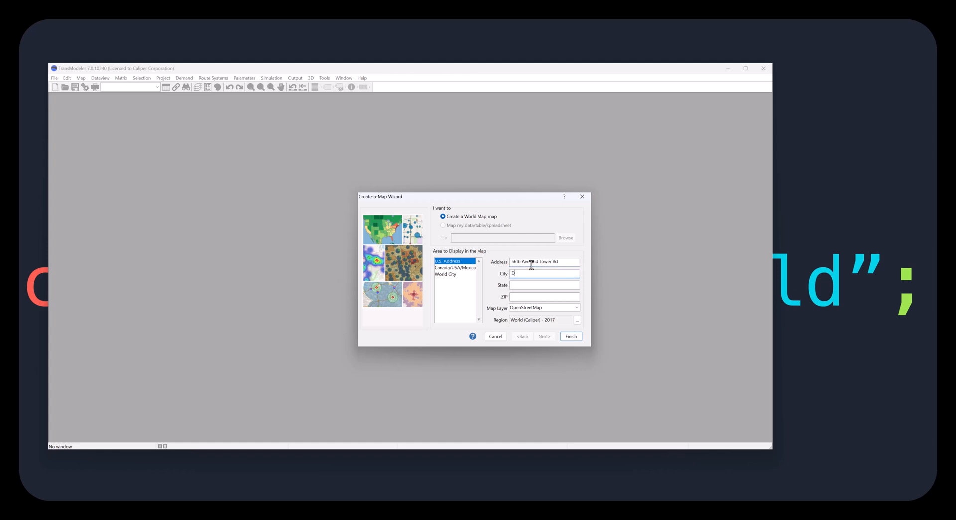
text(Denver)
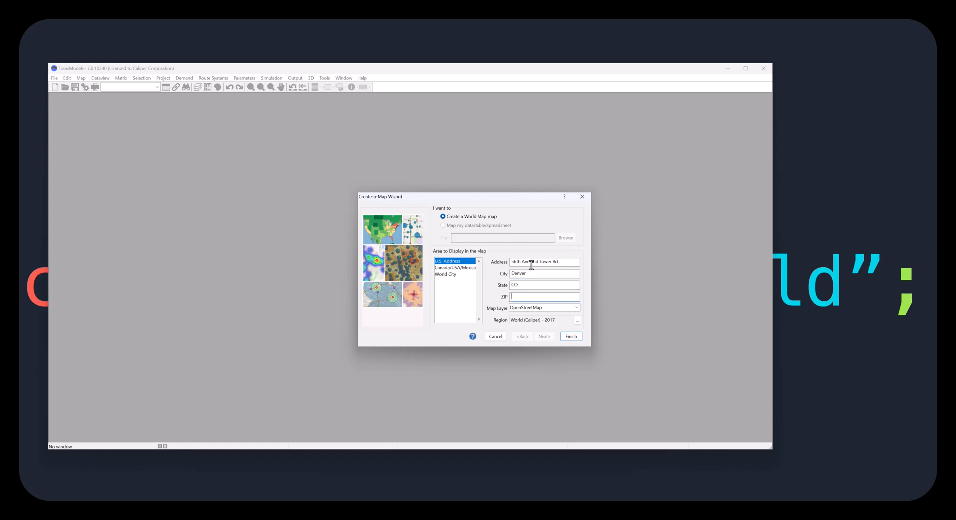
text(80249)
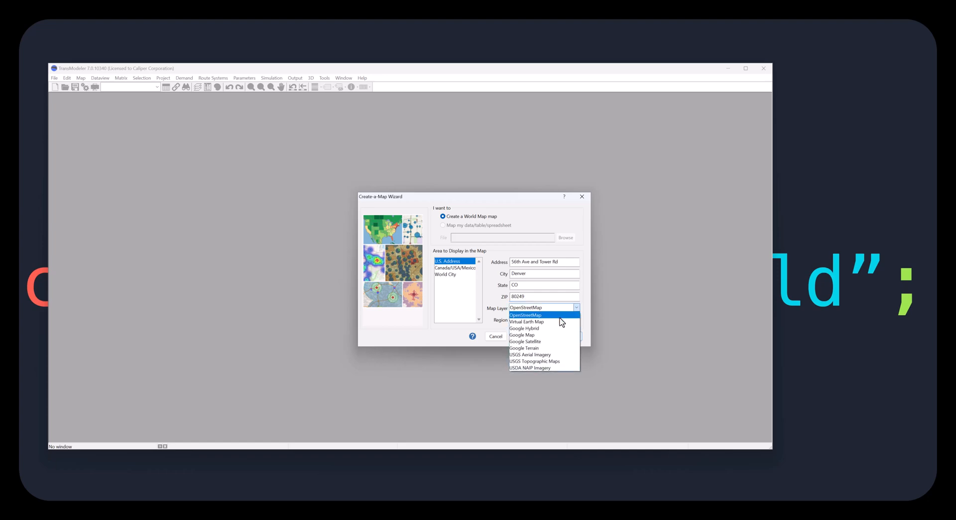
click(524, 341)
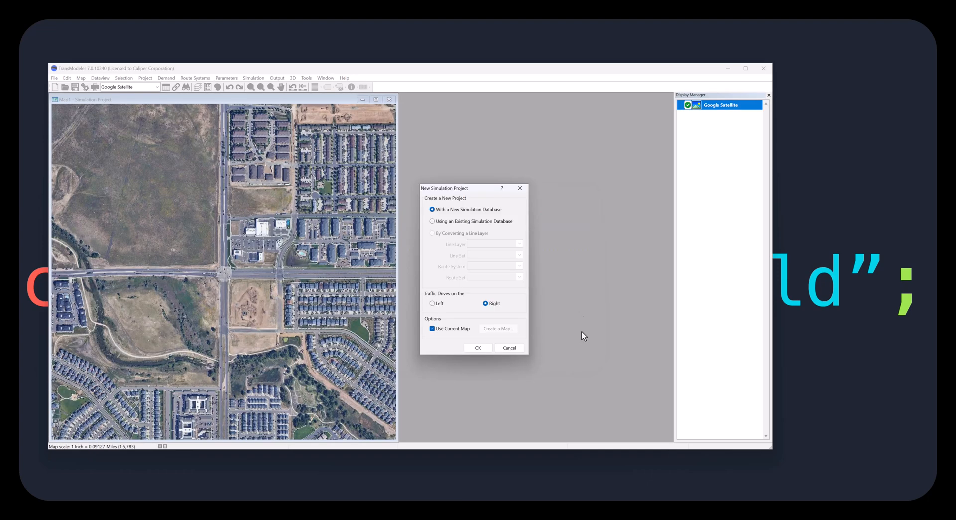
Save the new simulation database as 'isolated' in D:\Temp\TR-GY6343.
click(477, 347)
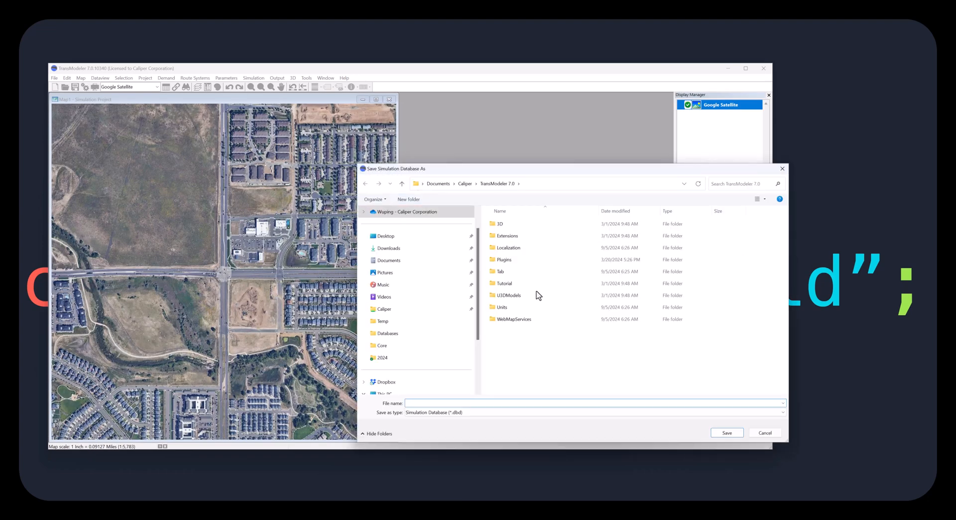
click(394, 369)
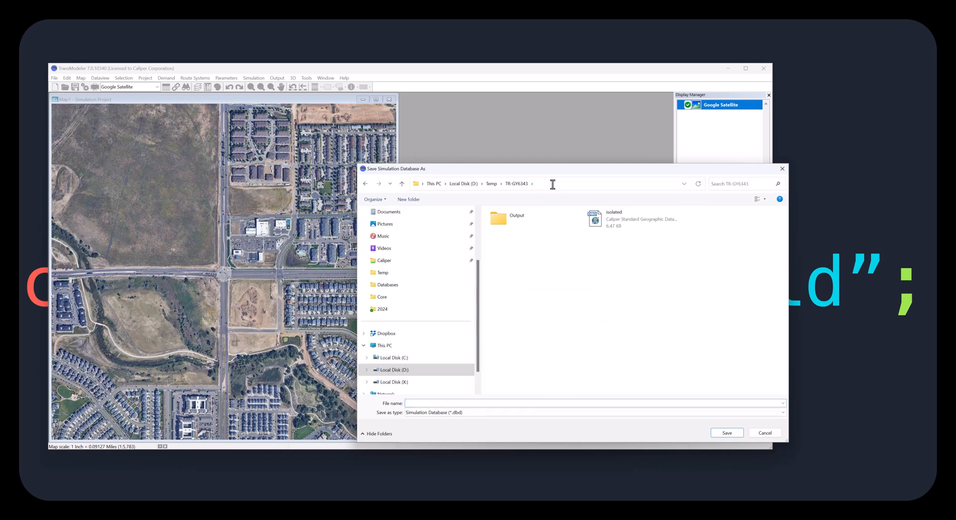
click(614, 215)
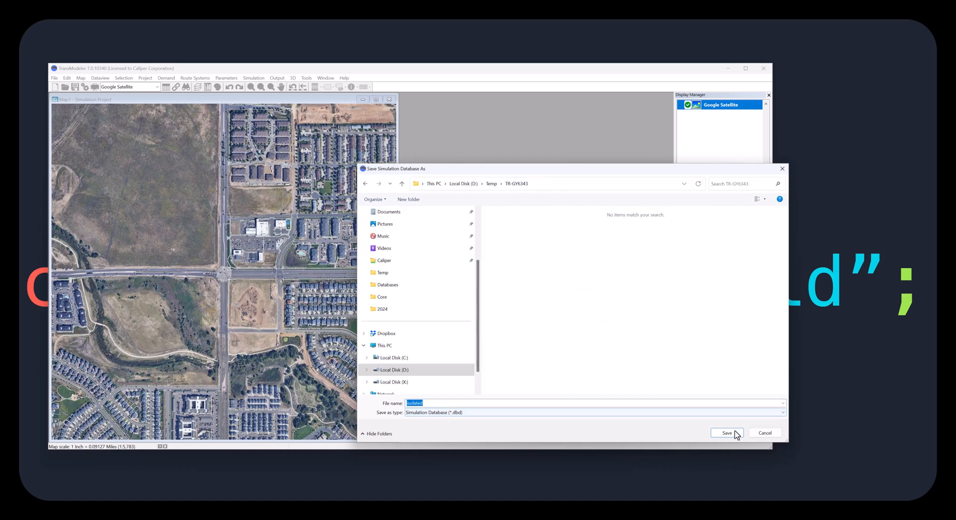
click(725, 433)
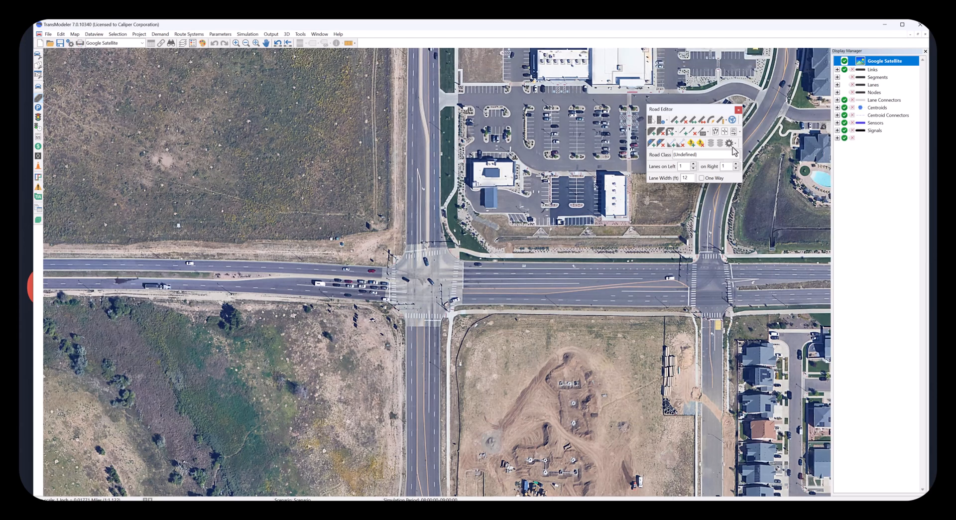
Default new roads to Minor Arterial, 2 lanes left and right, and toggle Dual Turn Bay.
click(729, 143)
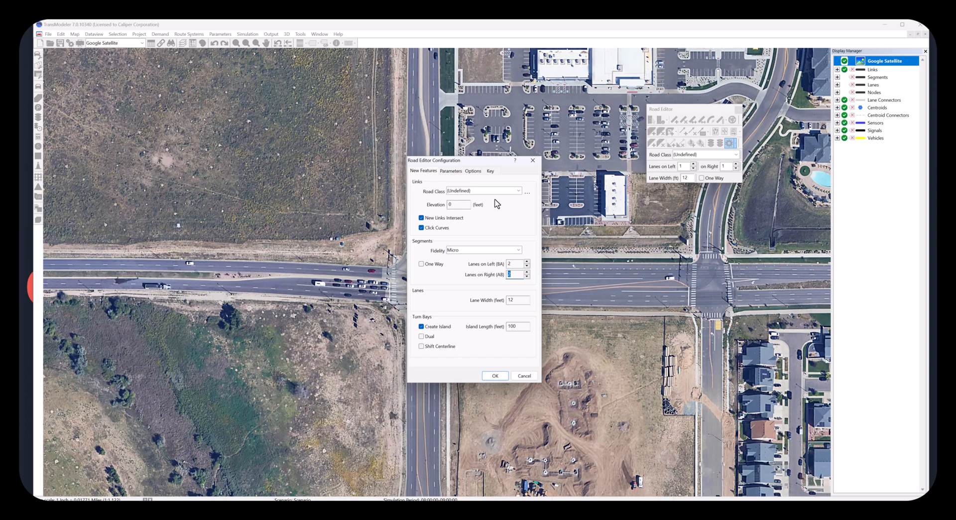
click(517, 191)
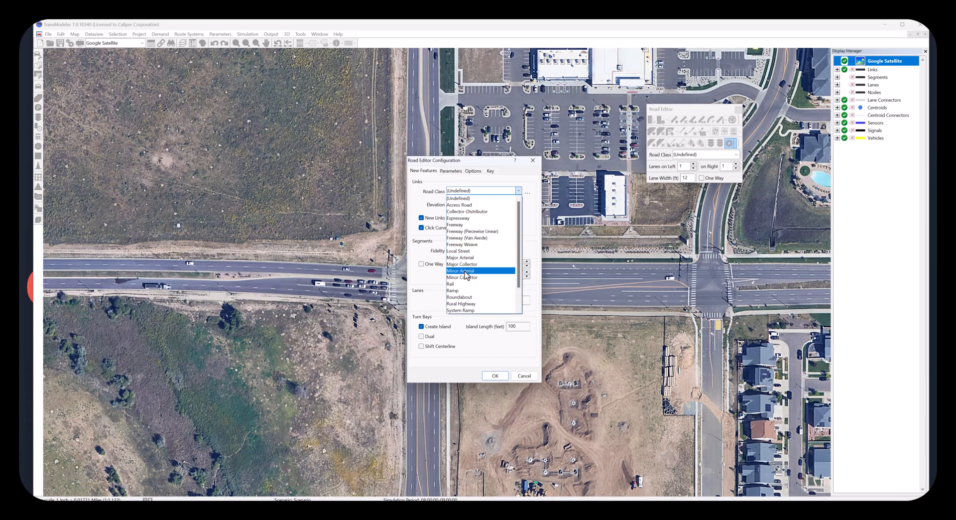
click(460, 270)
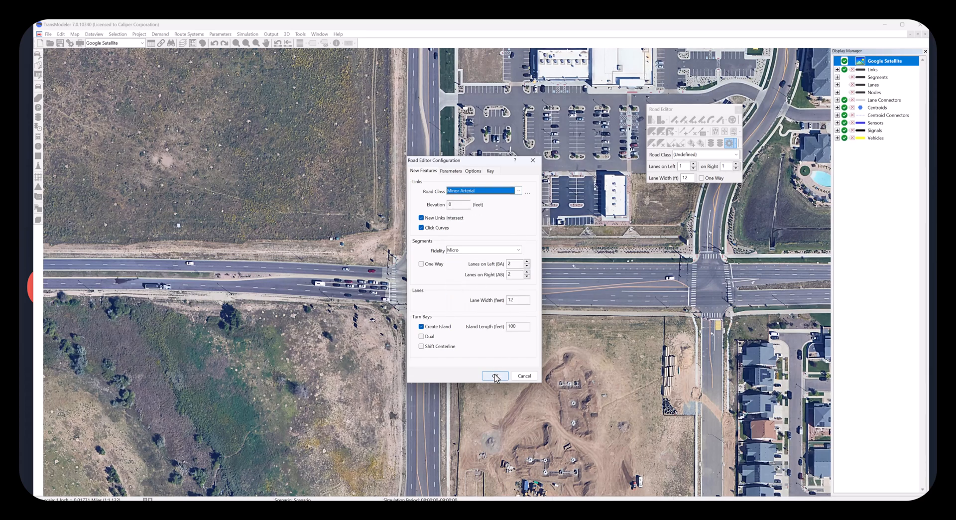
click(494, 375)
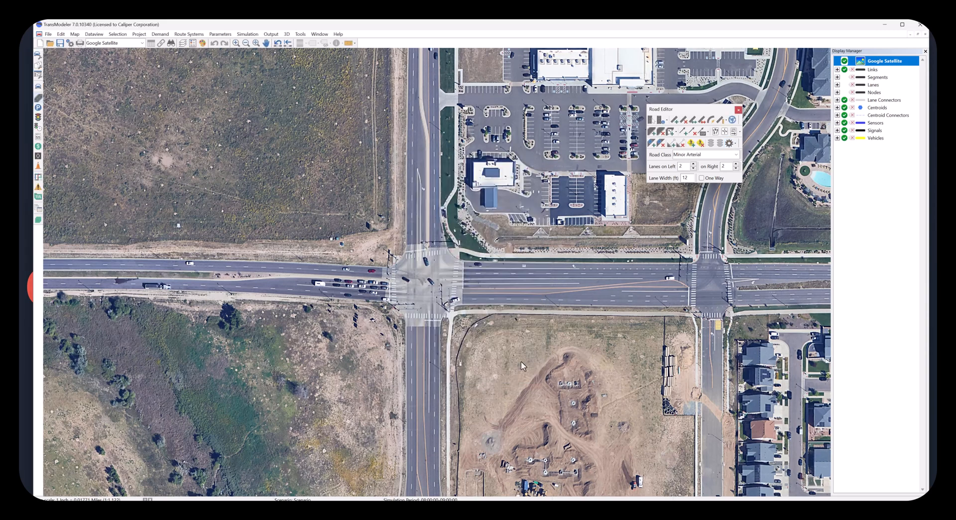
click(729, 142)
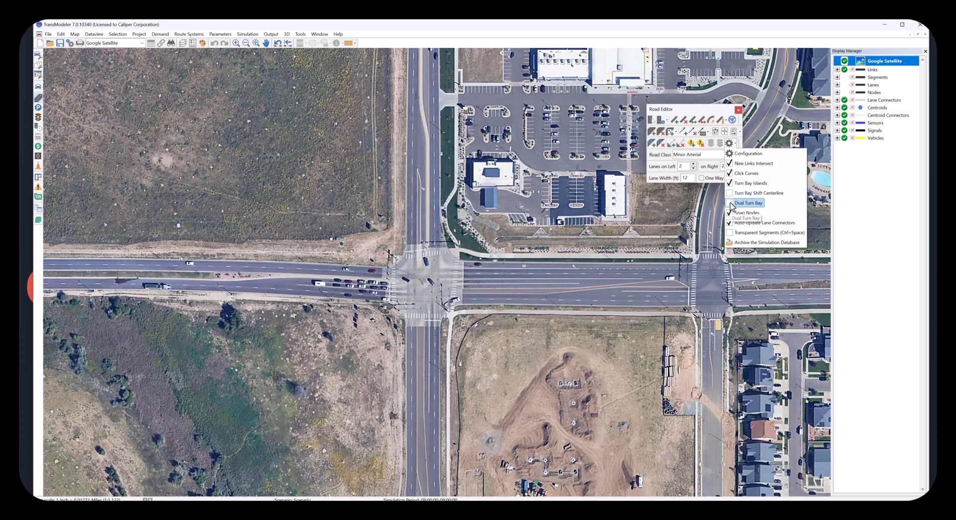
click(670, 120)
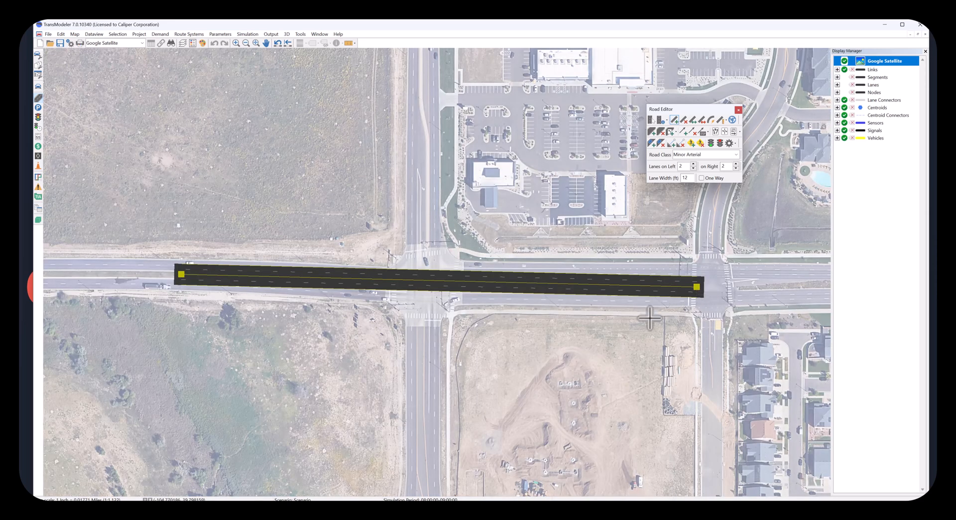
mouse_move(422, 473)
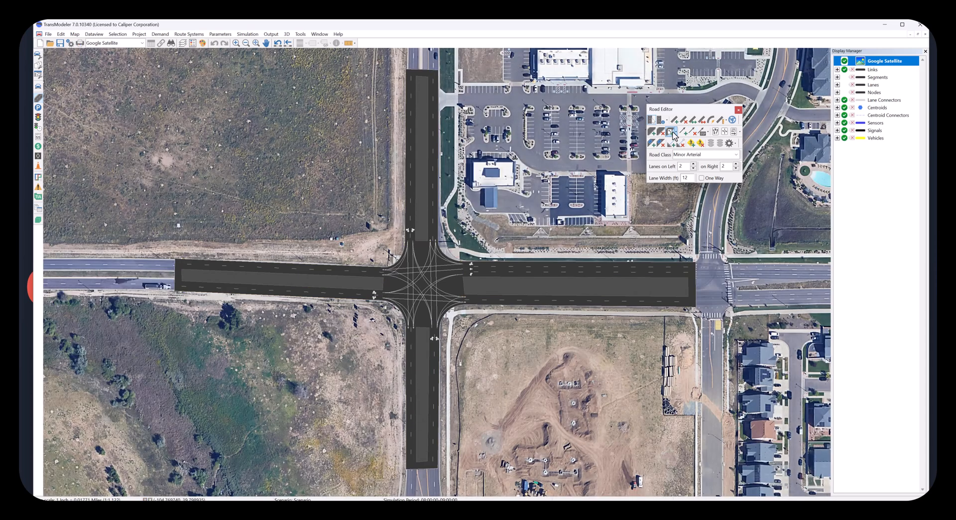
Add turn bays on the east and west legs, then toggle Dual Turn Bay.
click(669, 132)
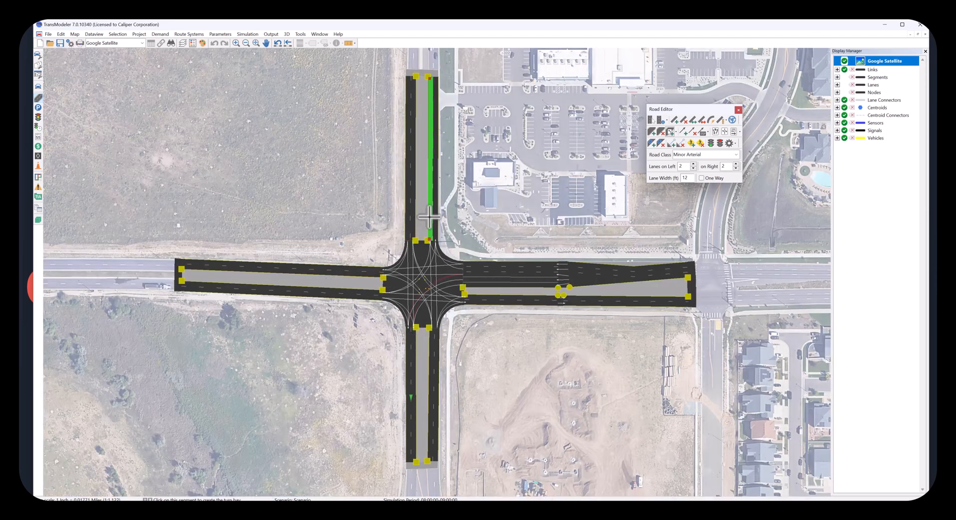
click(728, 144)
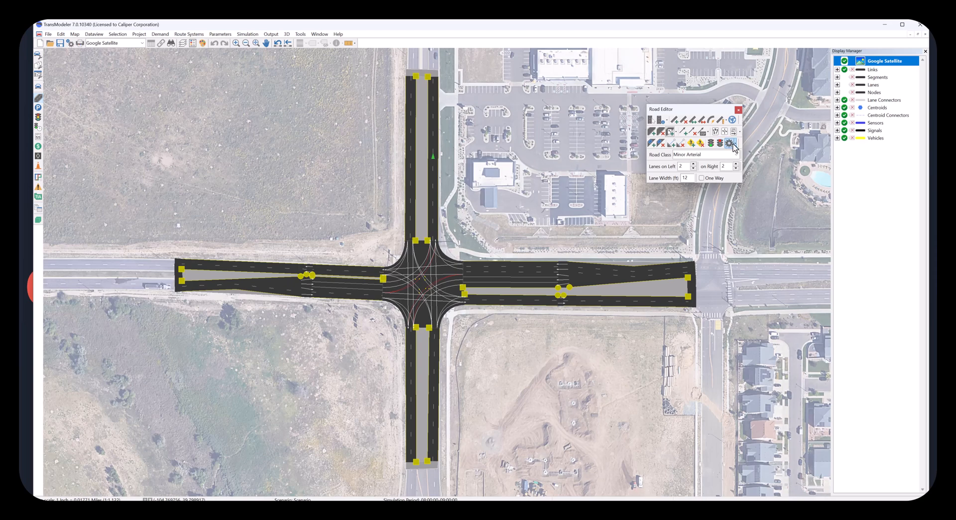
click(728, 142)
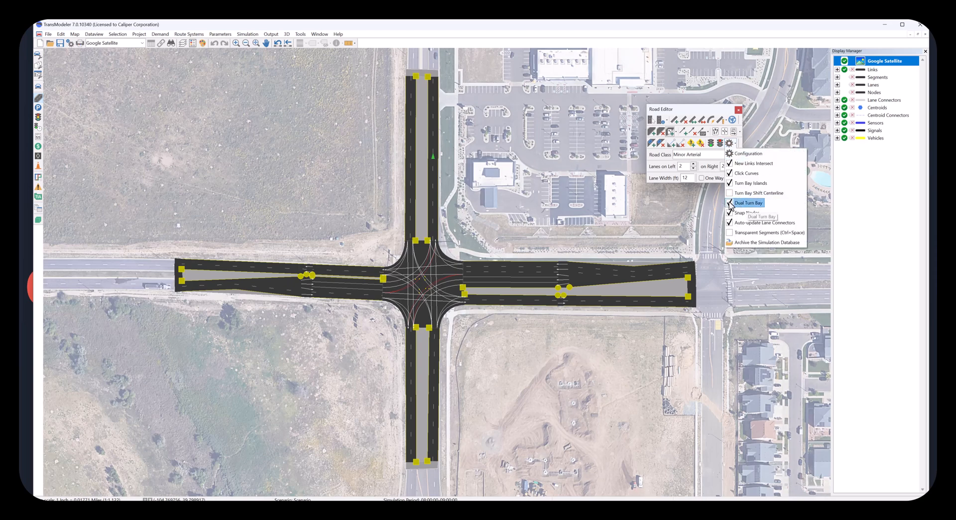
click(748, 202)
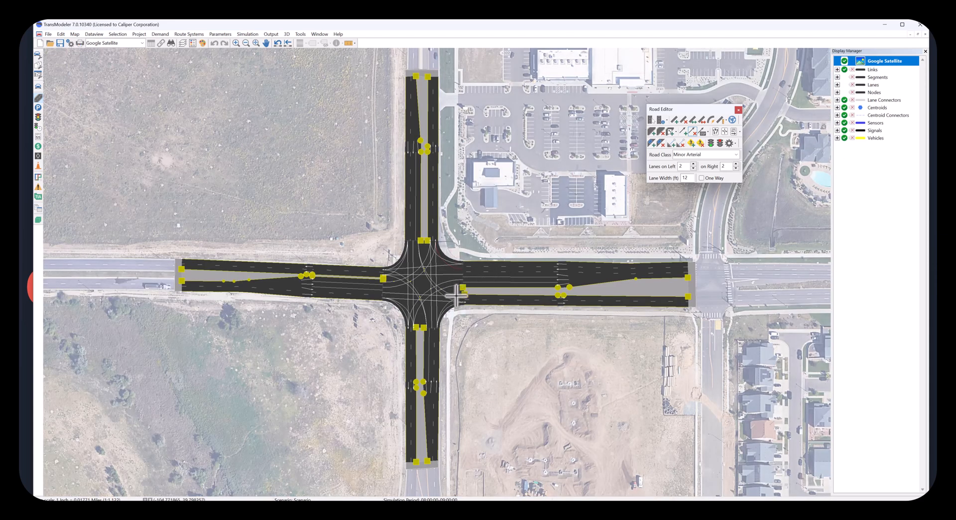
mouse_move(434, 310)
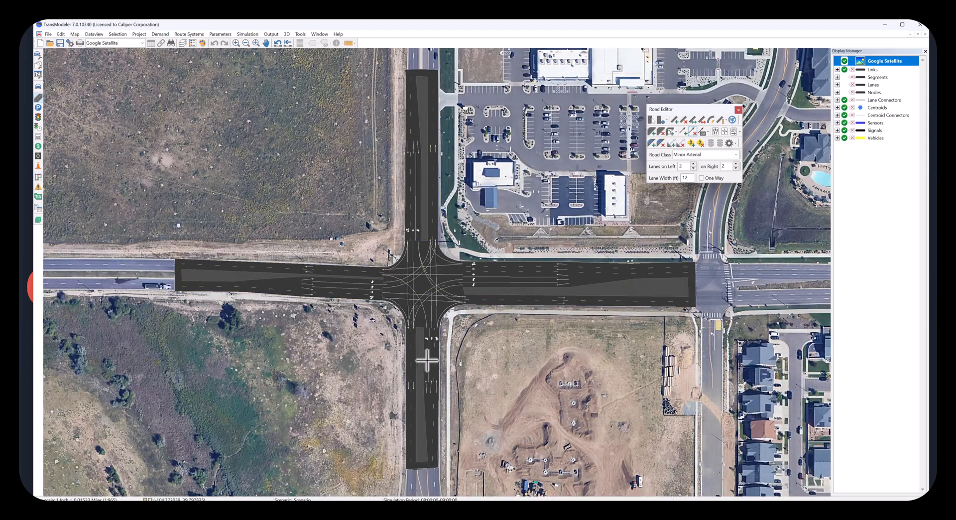
click(634, 286)
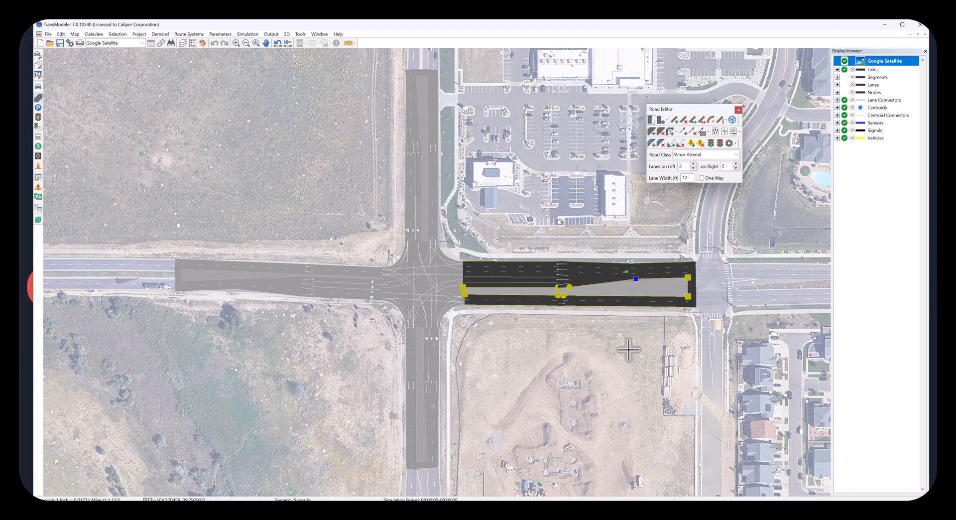
mouse_move(347, 412)
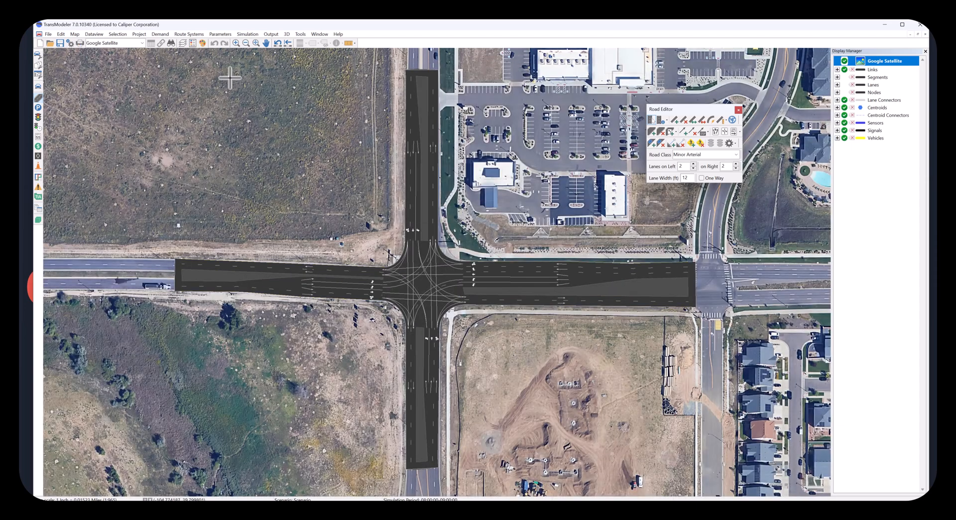
click(60, 43)
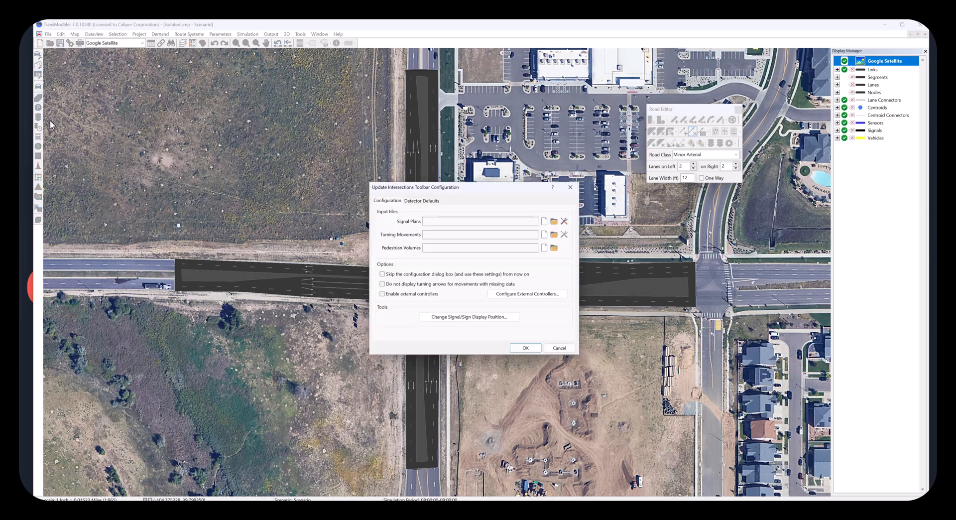
Create and save a new Signal Plans file.
click(544, 221)
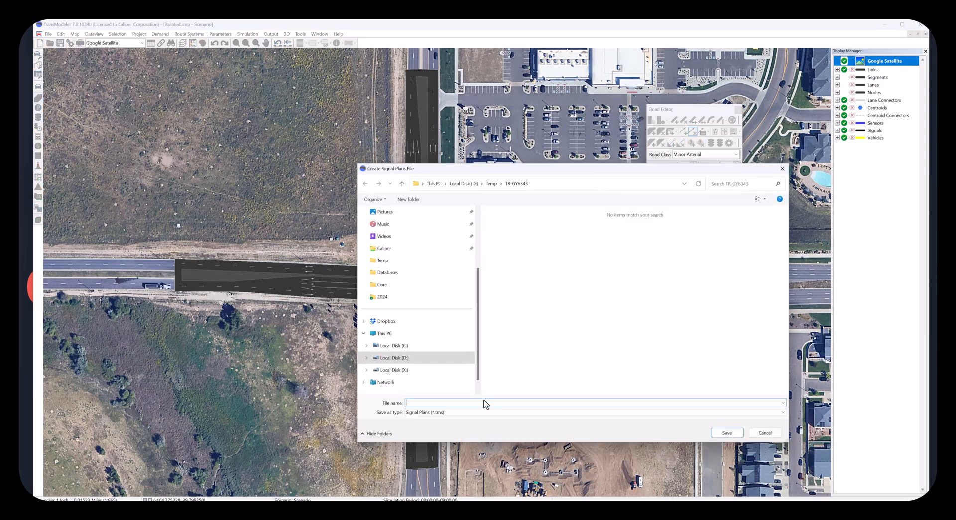
text(Signal P)
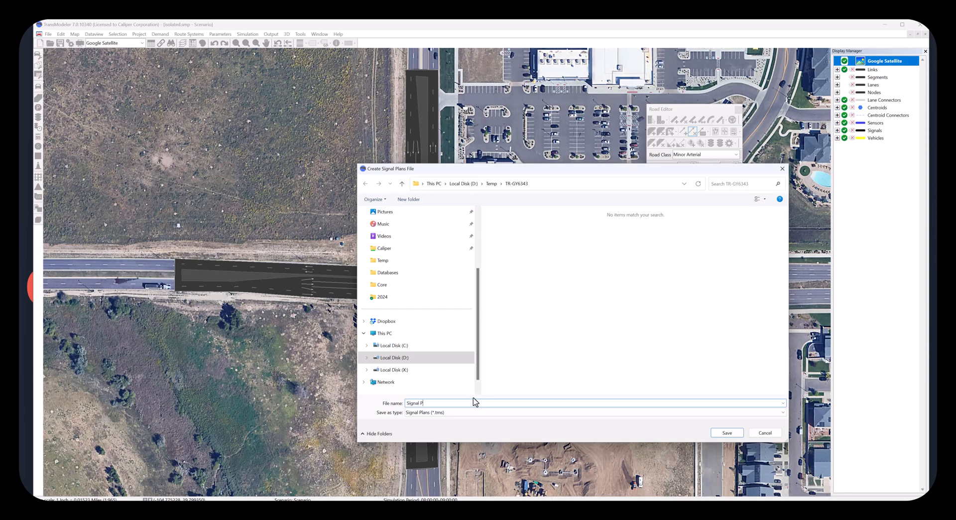
click(725, 432)
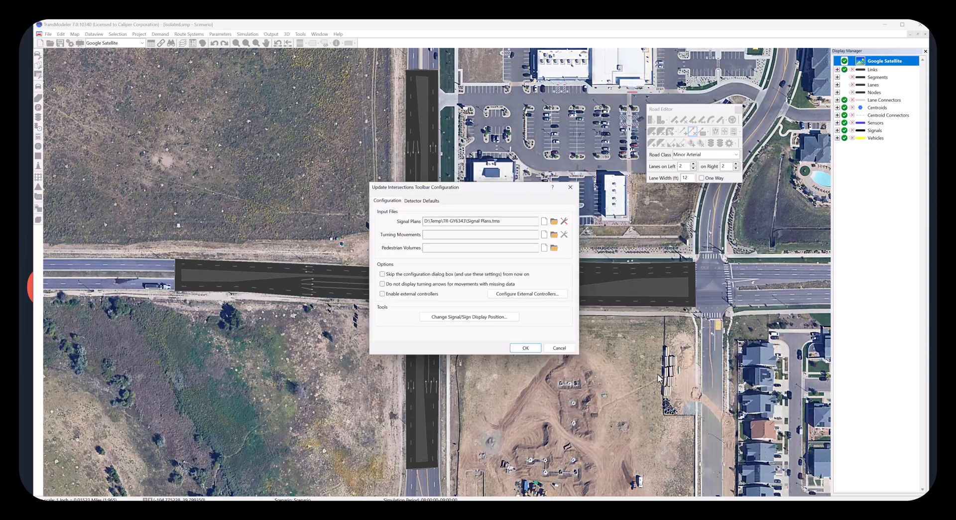
Create and save a new Turning Movements table, then confirm the intersection file settings.
click(553, 234)
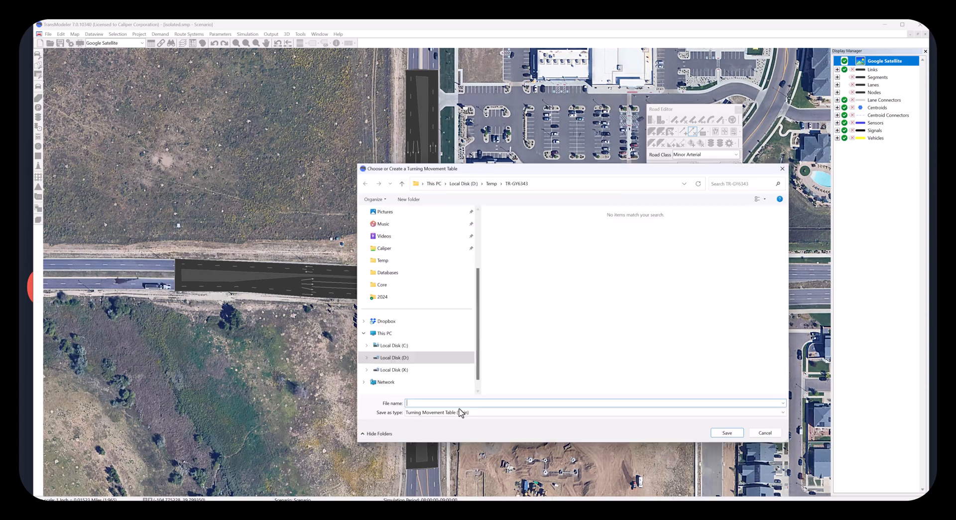
text(Turning Movement)
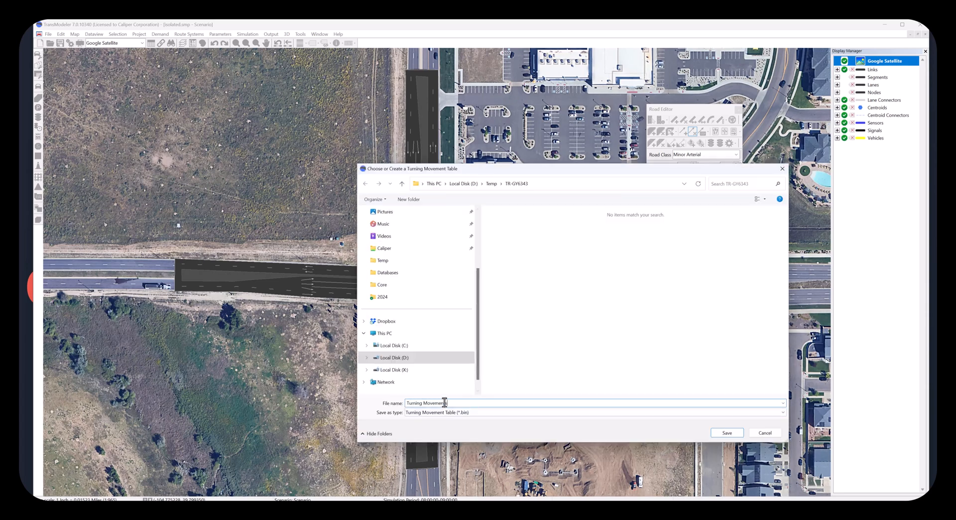
click(726, 433)
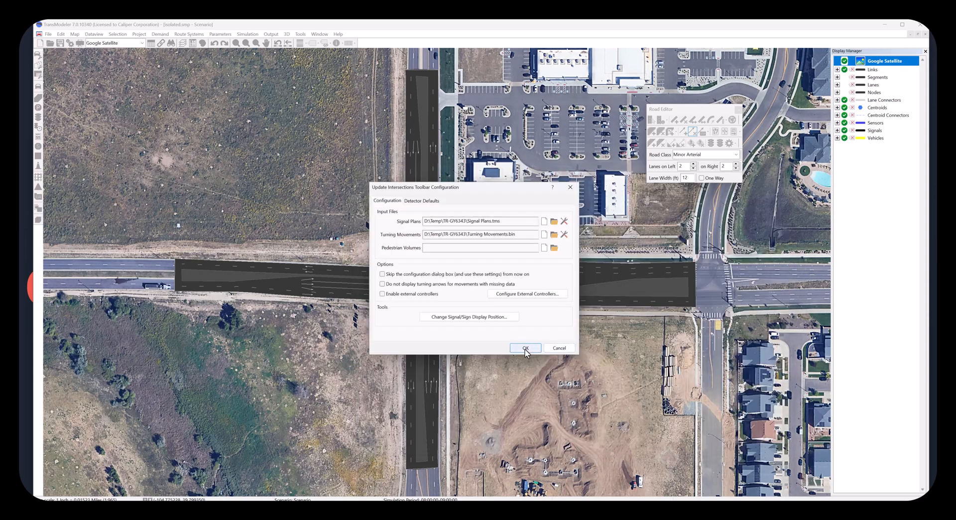
click(524, 348)
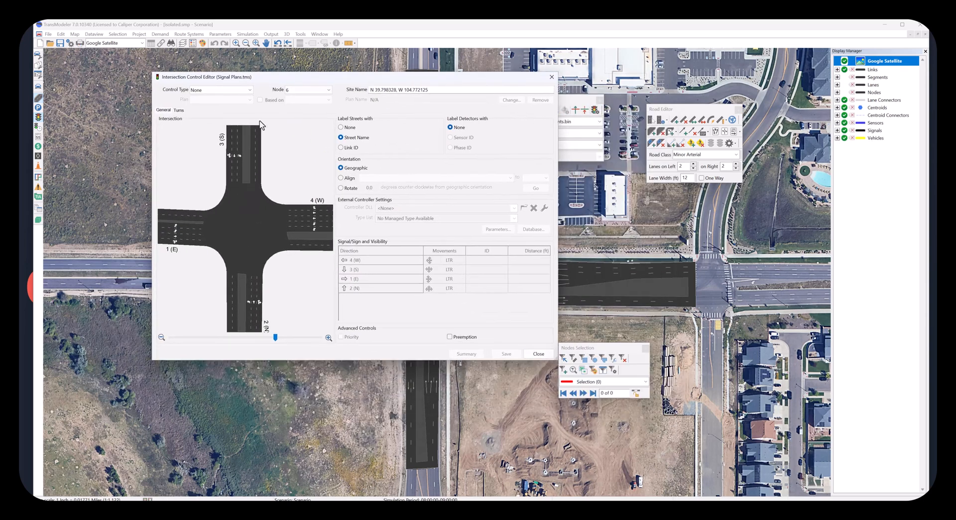
Enter volumes 100 and 200 in the Turns From/To grid for node 6 and save.
click(178, 111)
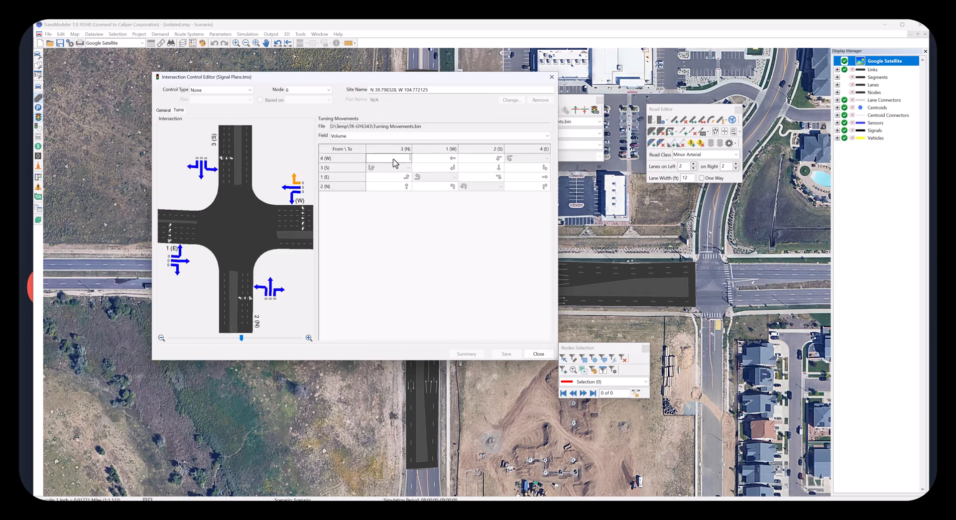
text(100)
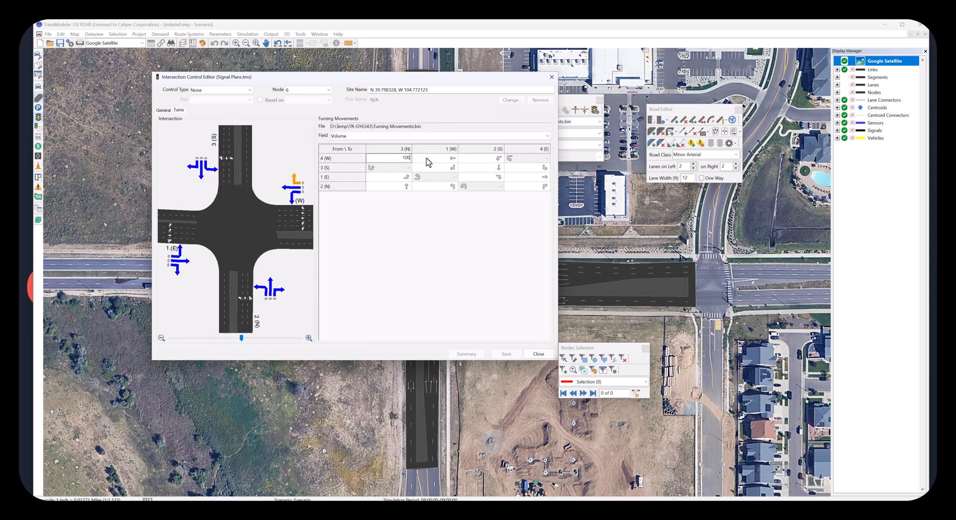
text(200)
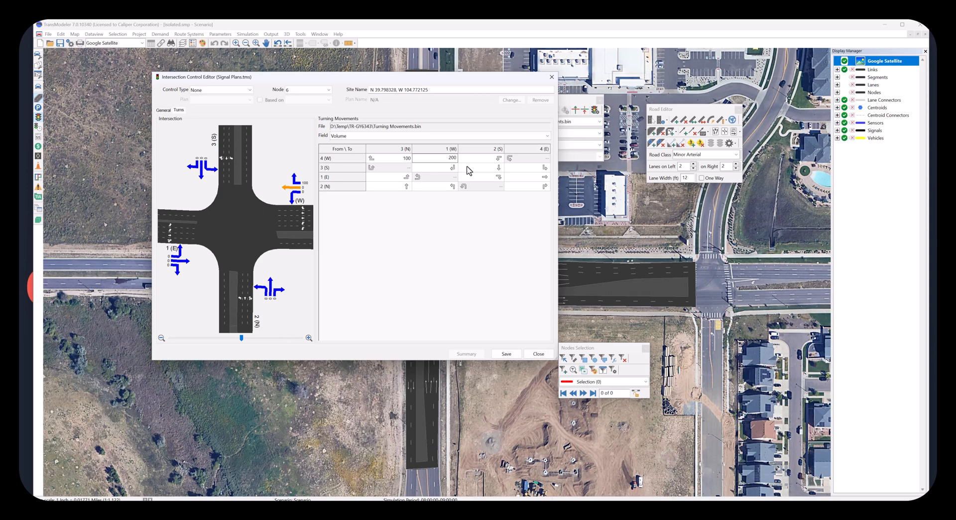
click(481, 158)
text(100)
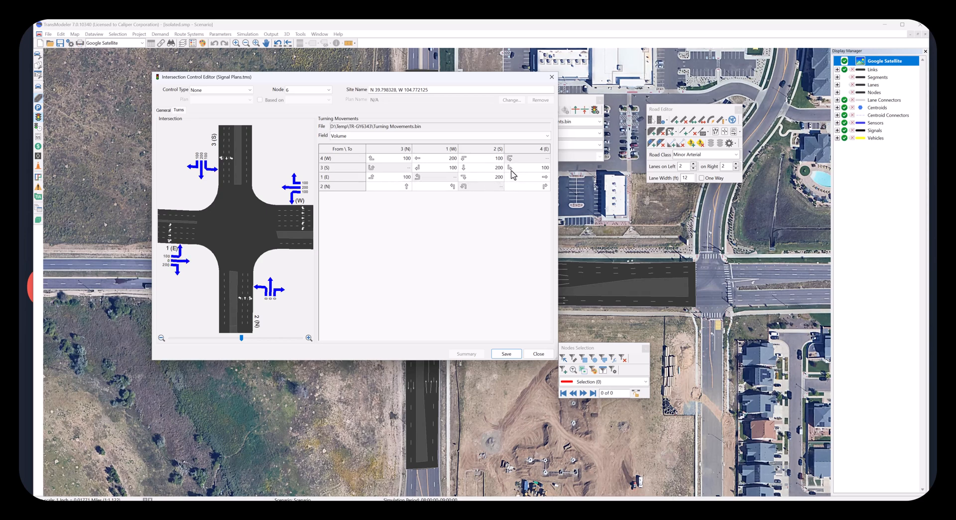
click(380, 186)
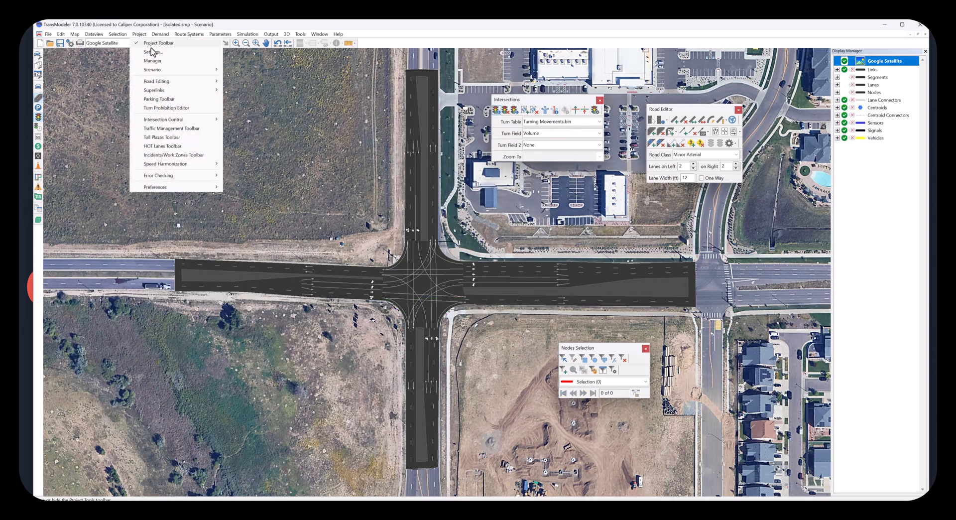
Set the project's turning-movement Flow Field to Volume and close the Intersections toolbar.
click(152, 52)
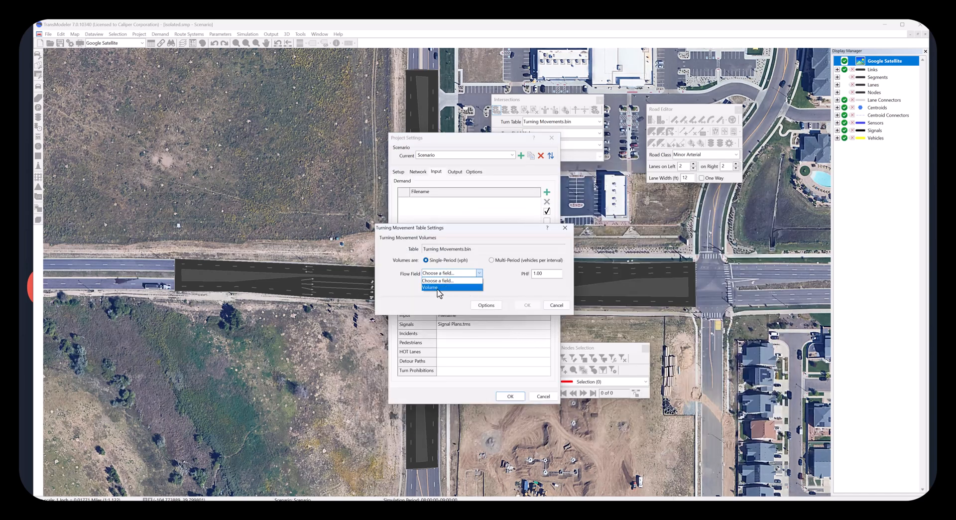
click(429, 287)
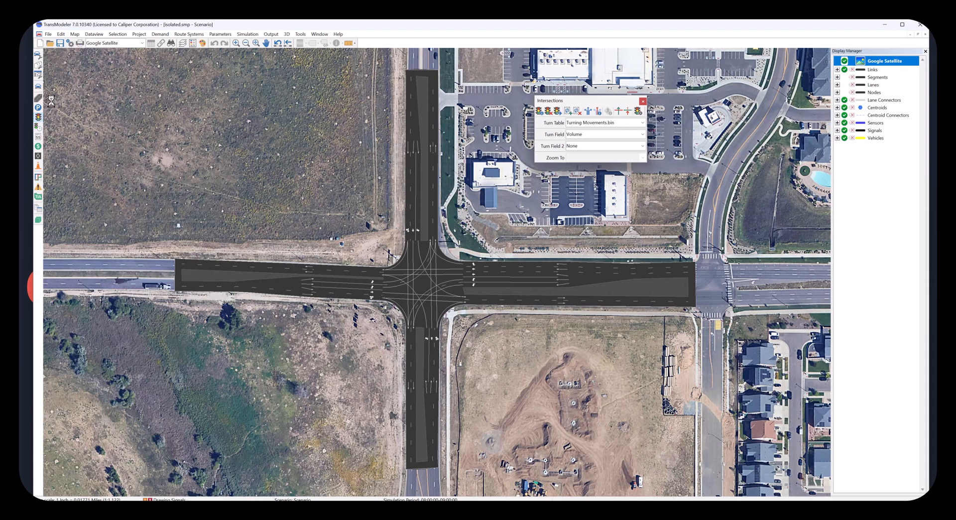
click(642, 101)
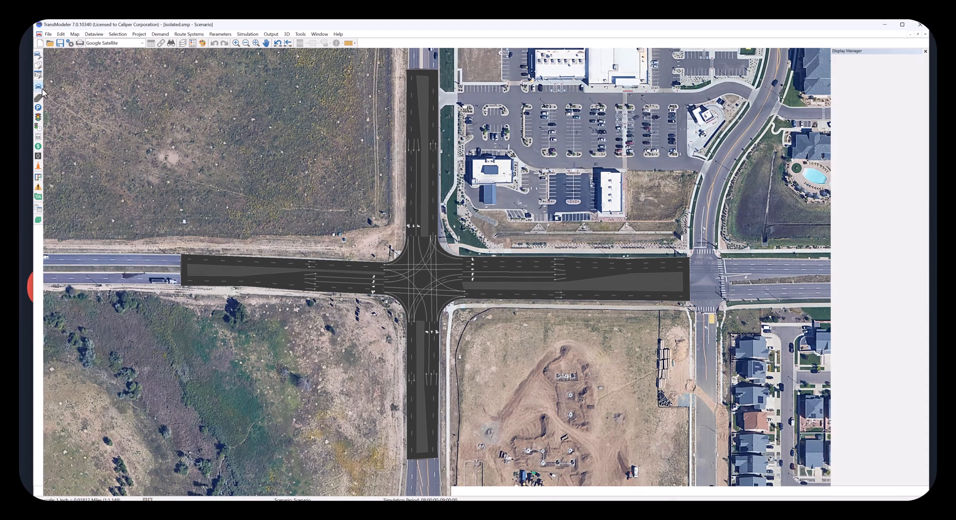